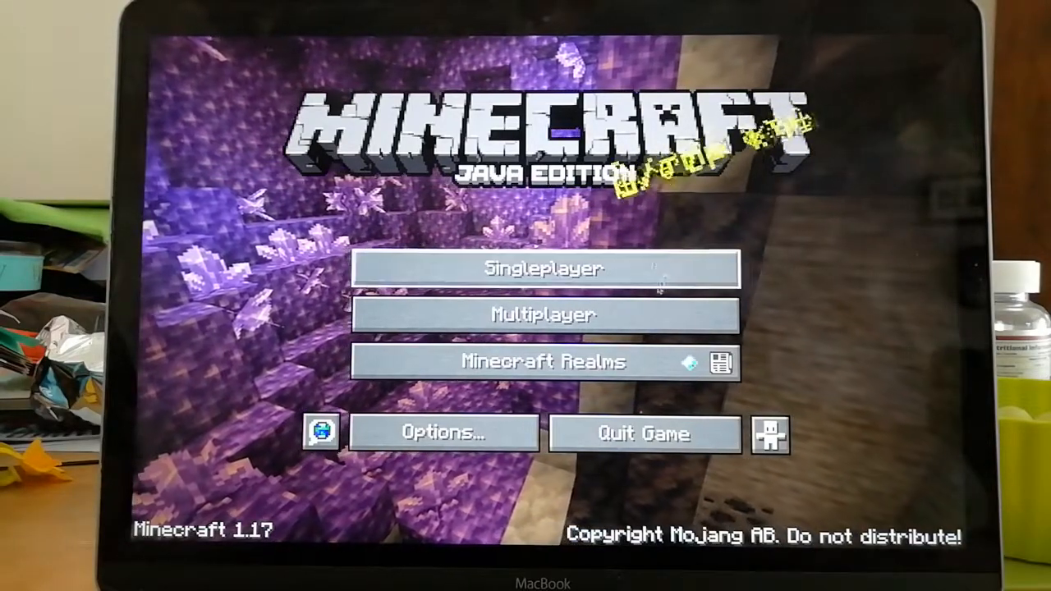
# Join the chosen server from the Multiplayer list and load into its world
pyautogui.click(544, 315)
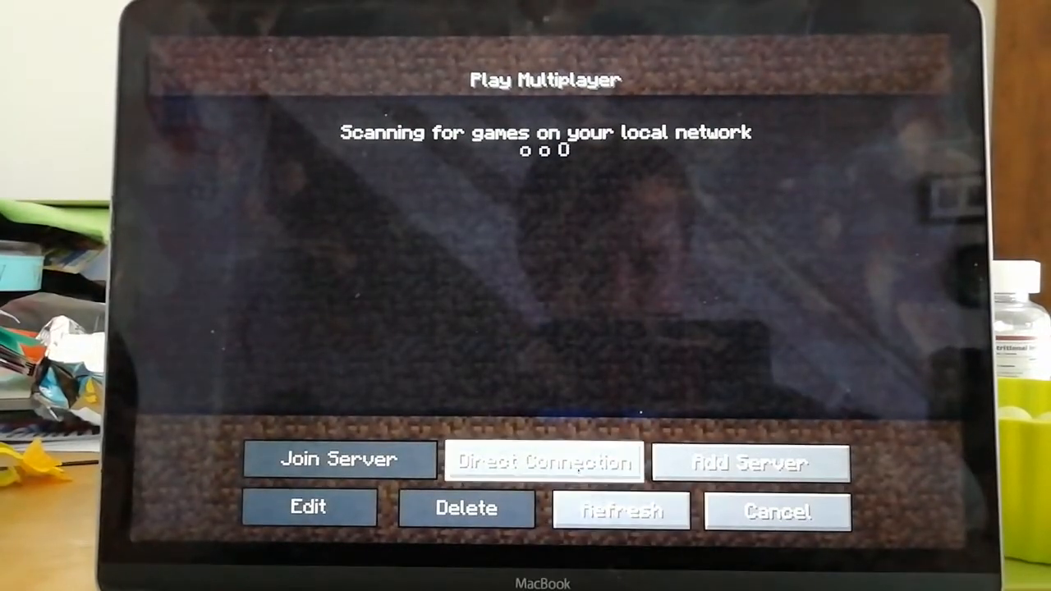
pyautogui.click(338, 458)
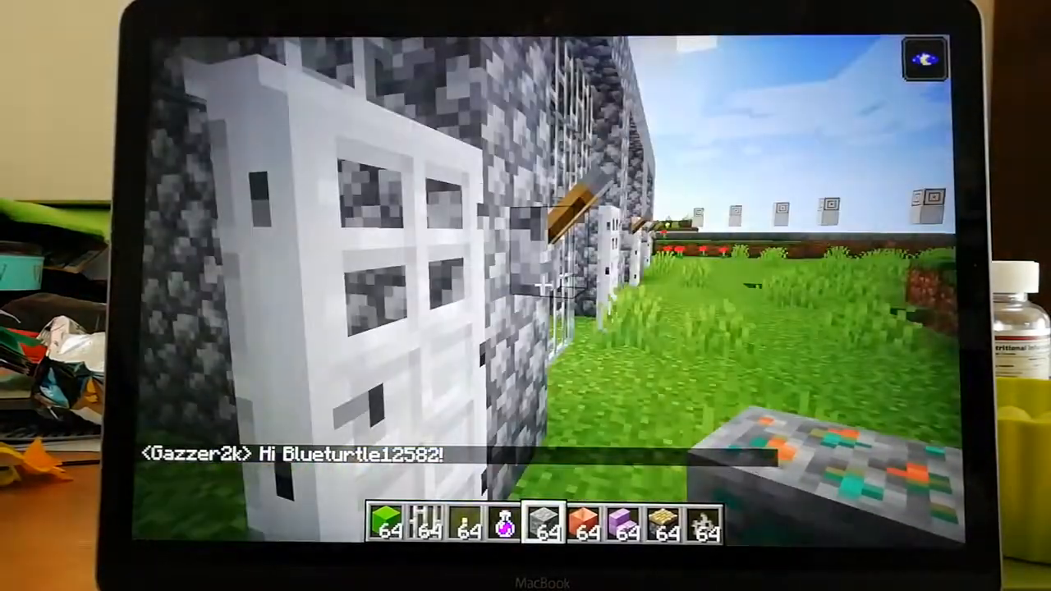
pyautogui.moveTo(525, 296)
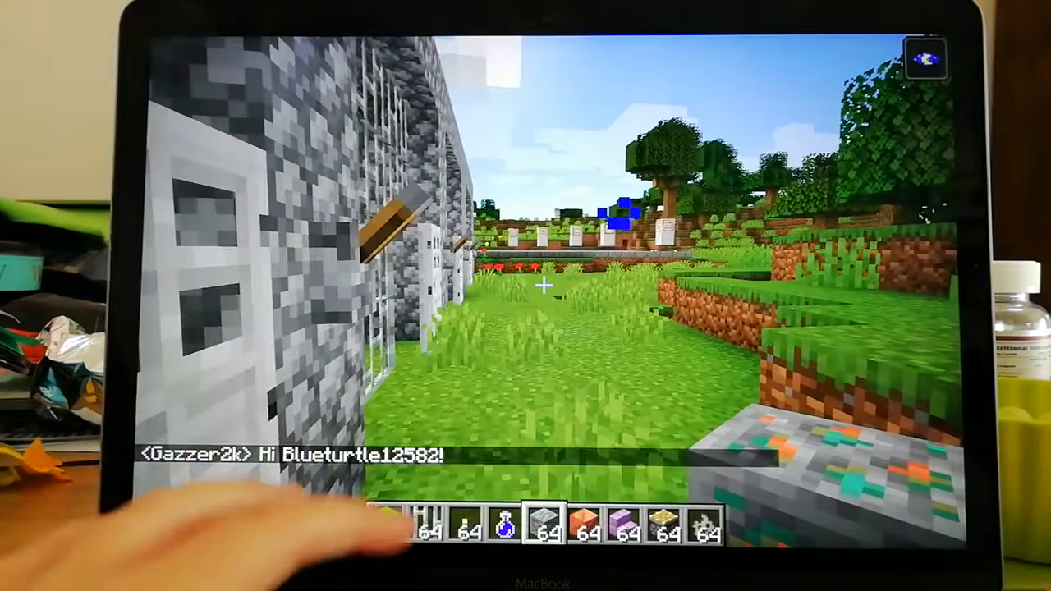
# Send 'hi' in chat to greet the other player
pyautogui.write('hi')
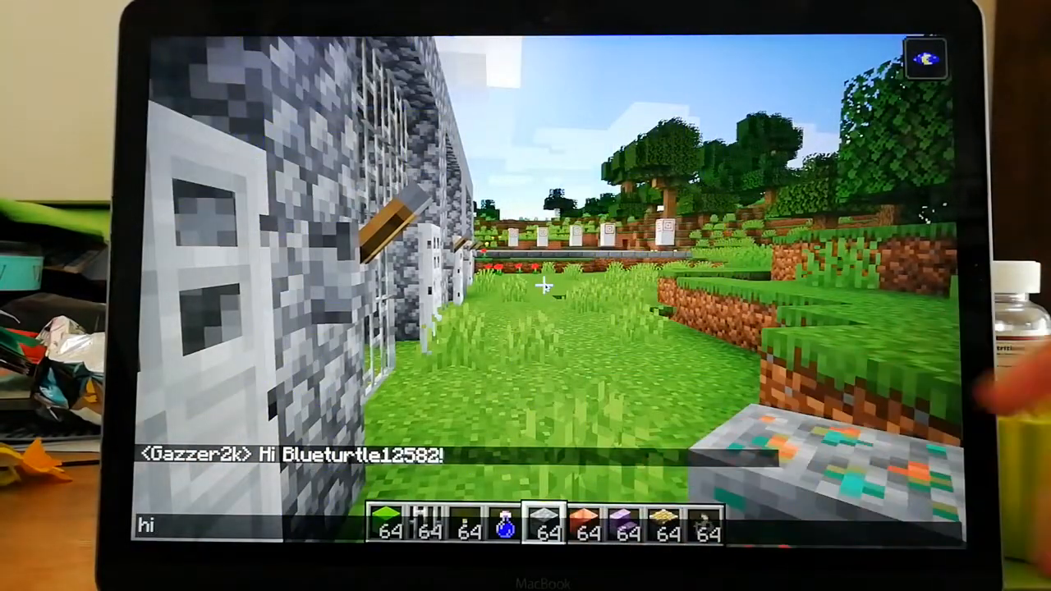
pyautogui.press('enter')
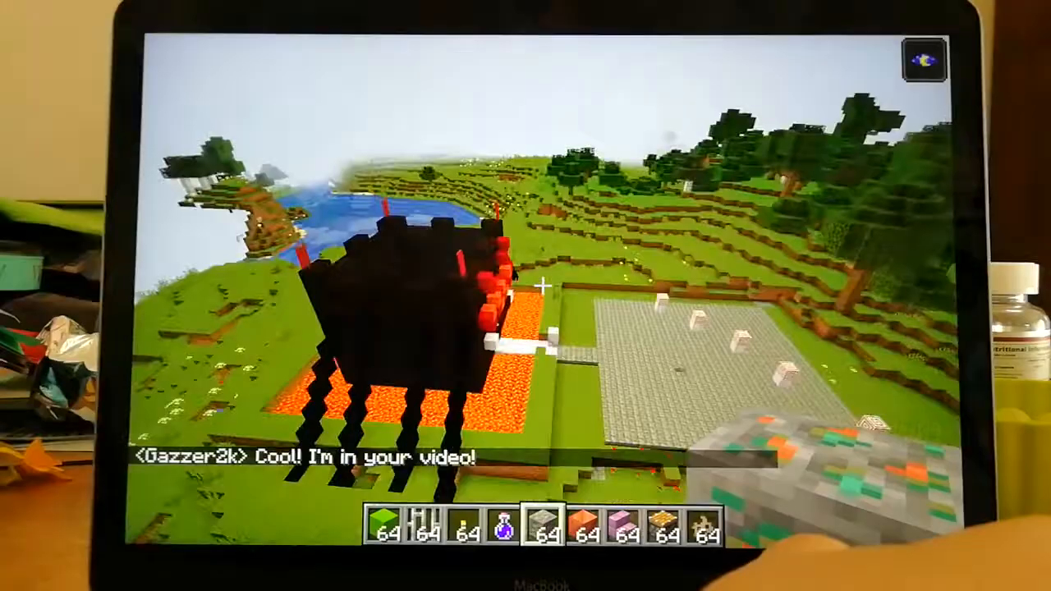
pyautogui.moveTo(542, 287)
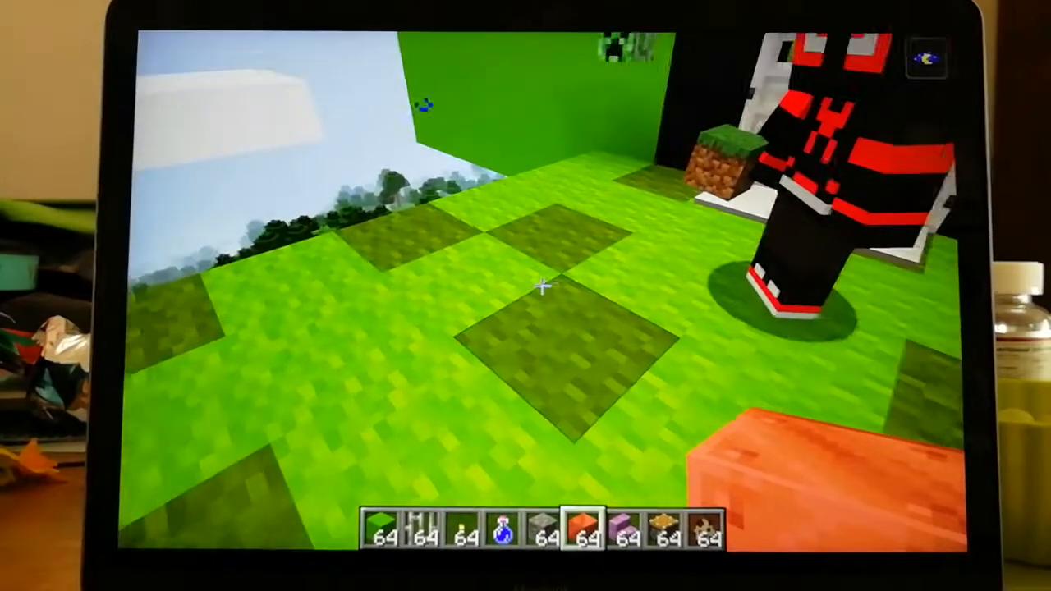
# Bring up the creative inventory on the Search Items tab after touring the base
pyautogui.press('e')
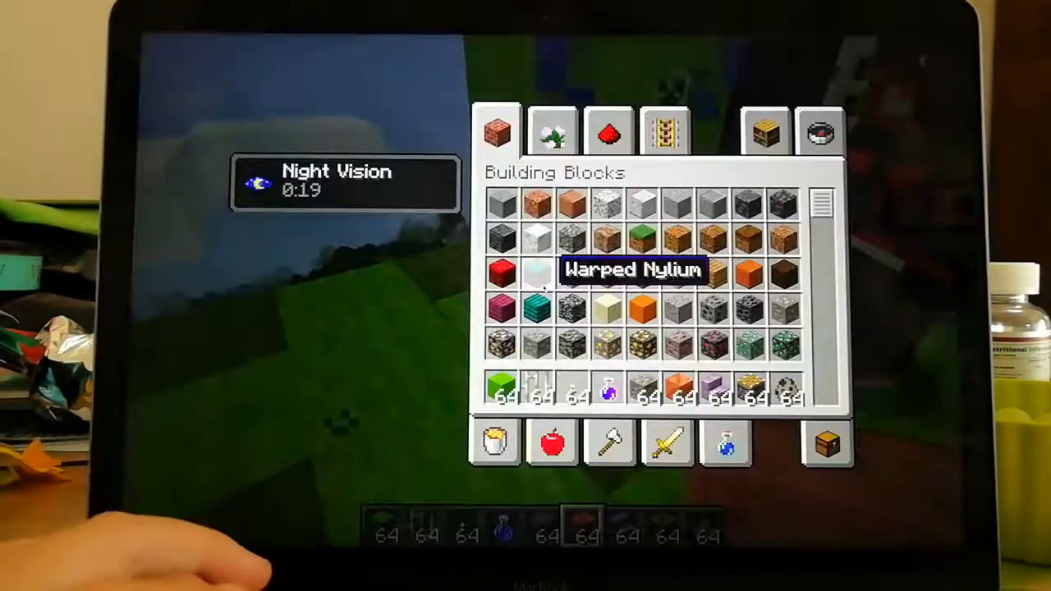
pyautogui.click(821, 132)
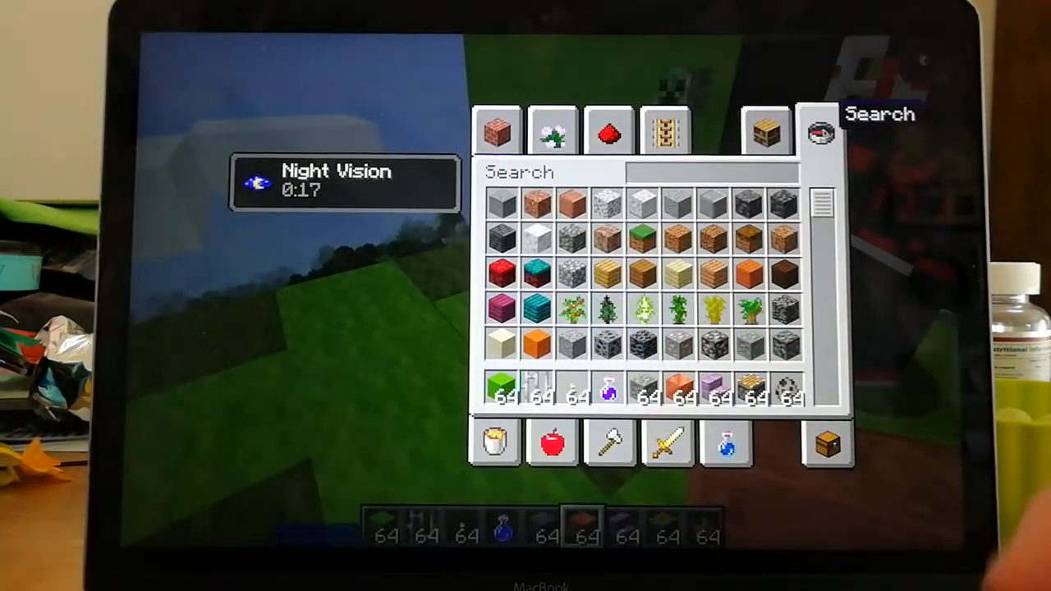